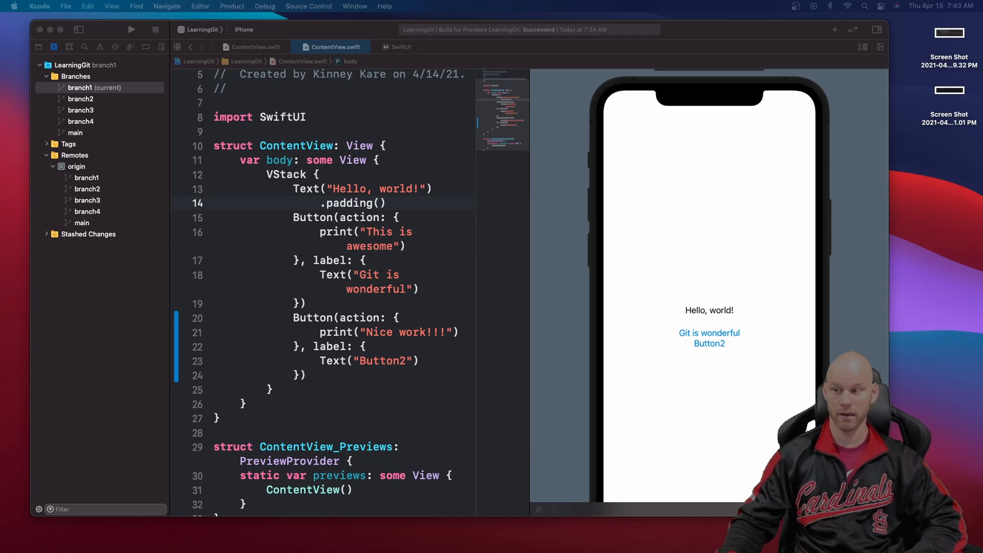
pyautogui.moveTo(111, 91)
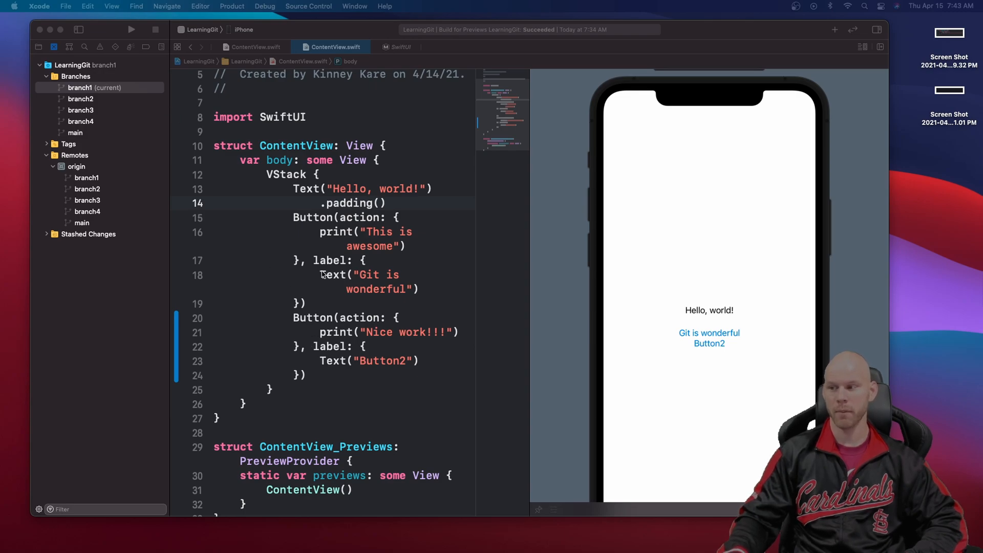
# Edit ContentView.swift and begin a commit, reviewing its diff against the last commit
pyautogui.doubleClick(330, 260)
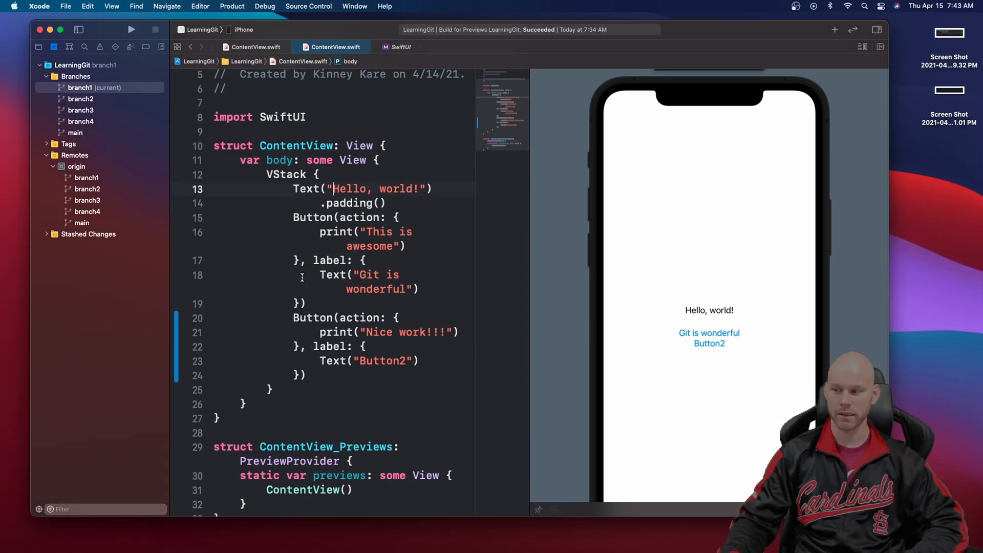
pyautogui.moveTo(292, 317); pyautogui.dragTo(407, 361)
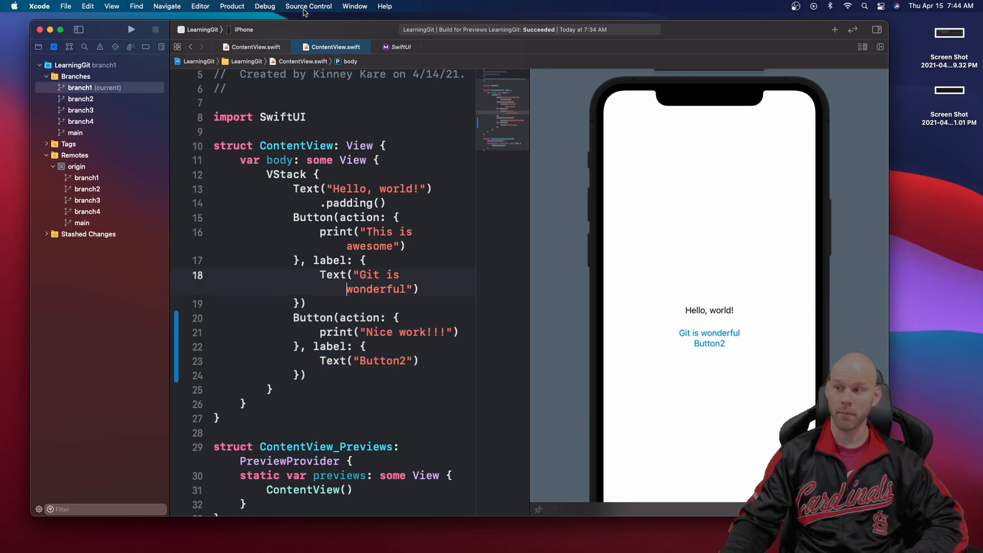
pyautogui.click(308, 6)
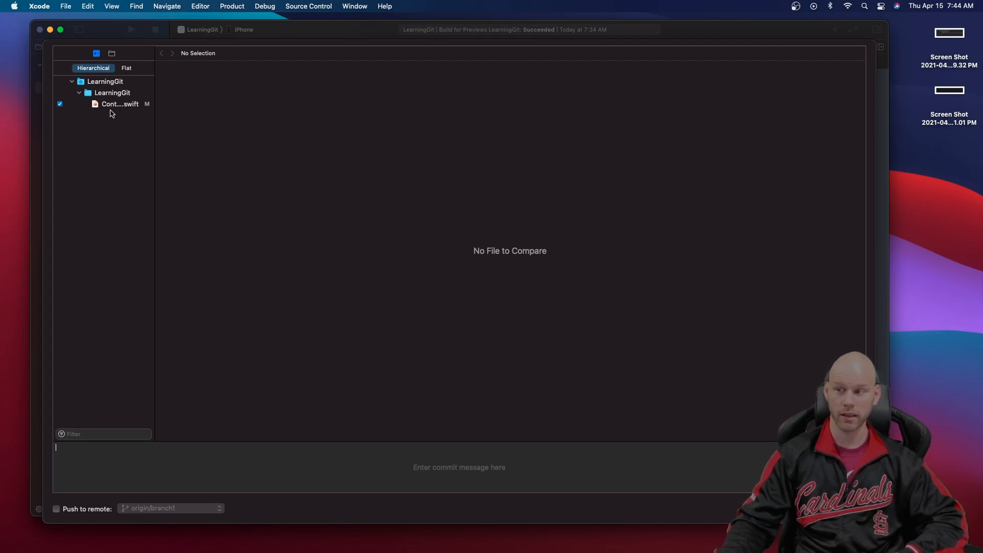
pyautogui.click(119, 104)
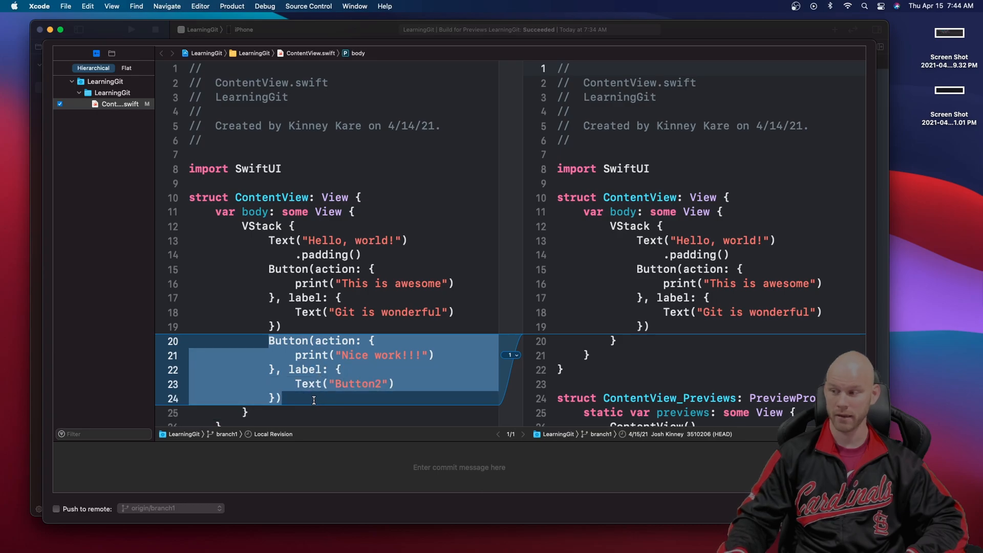
pyautogui.moveTo(455, 435)
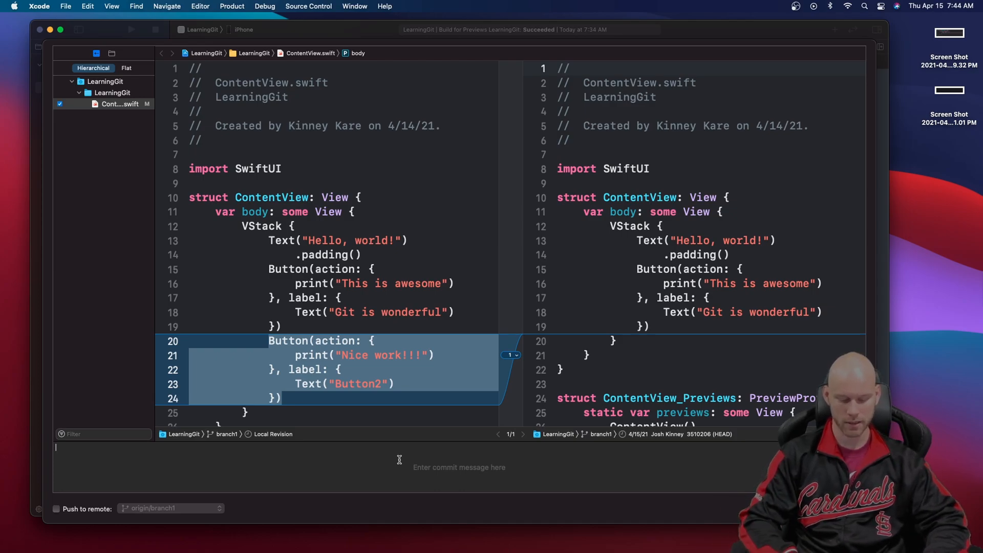
# Commit with a message beginning 'Added butt', push it to the remote, and reopen Source Control
pyautogui.write('Added button to content')
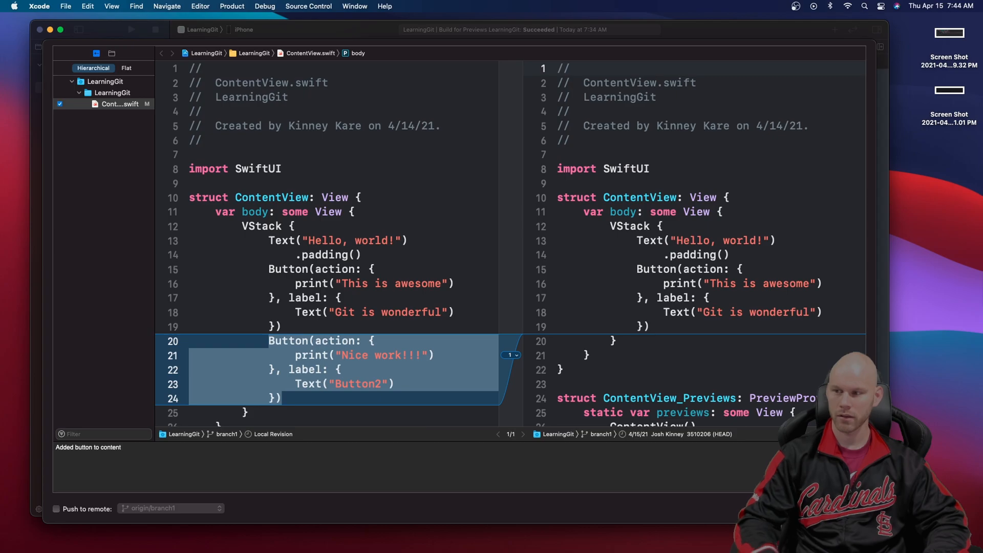
pyautogui.moveTo(405, 452)
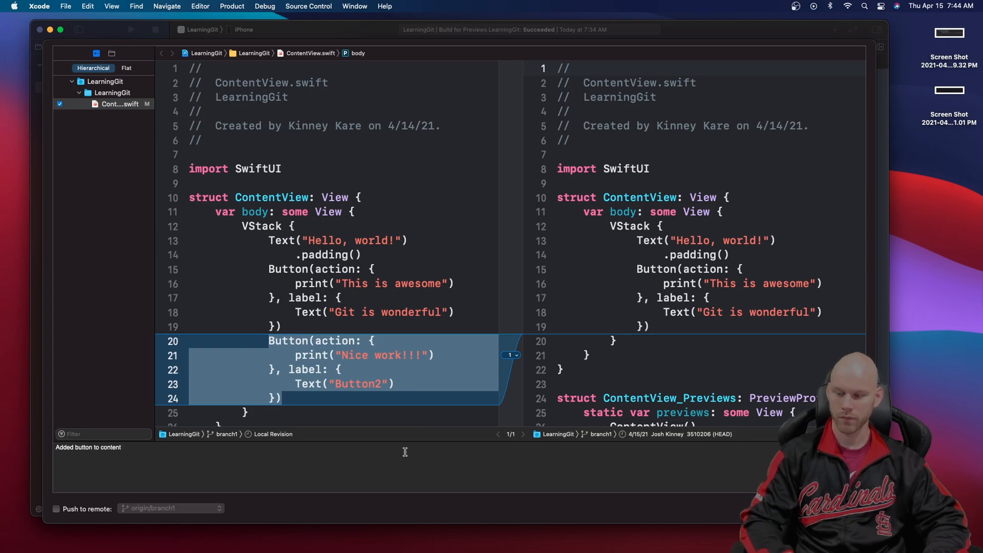
pyautogui.write('view.')
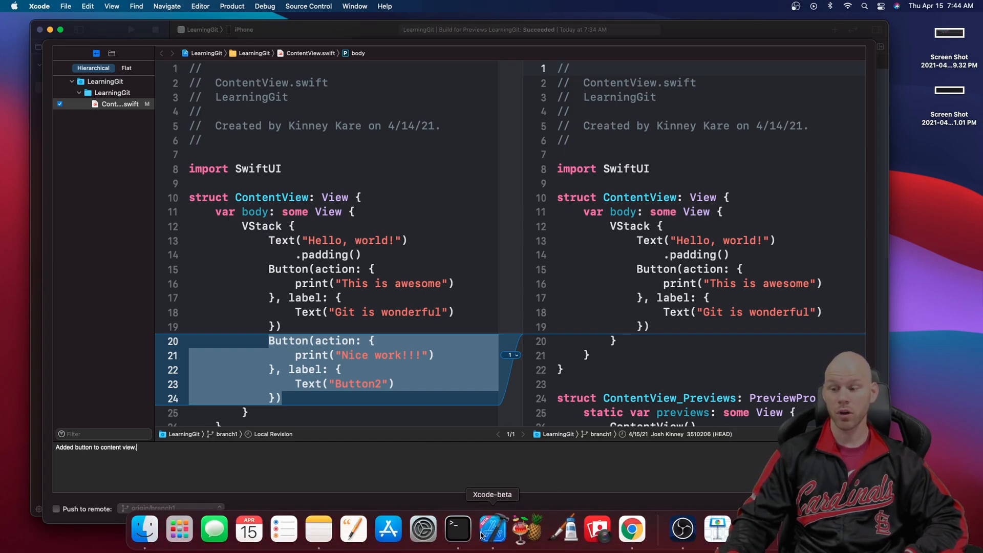
pyautogui.click(56, 509)
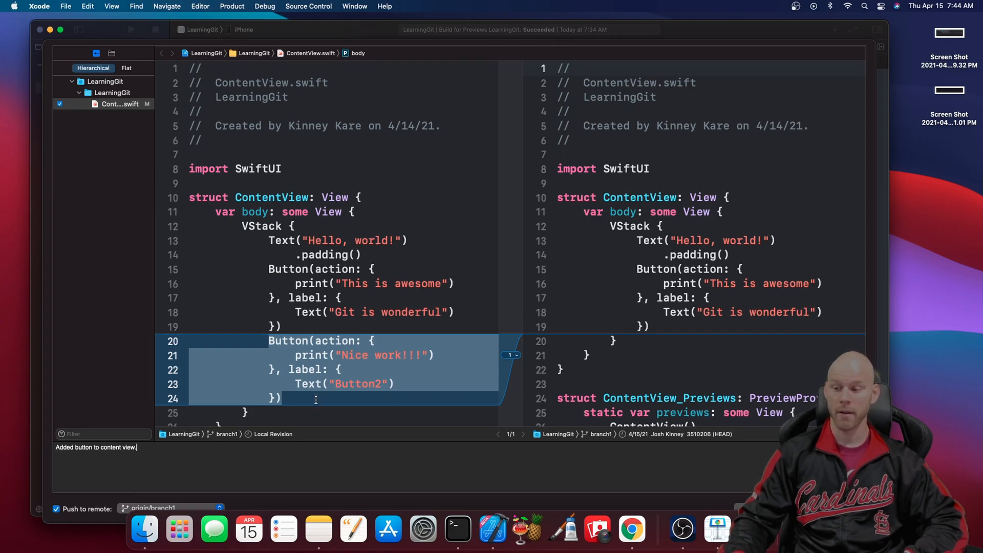
pyautogui.moveTo(158, 483)
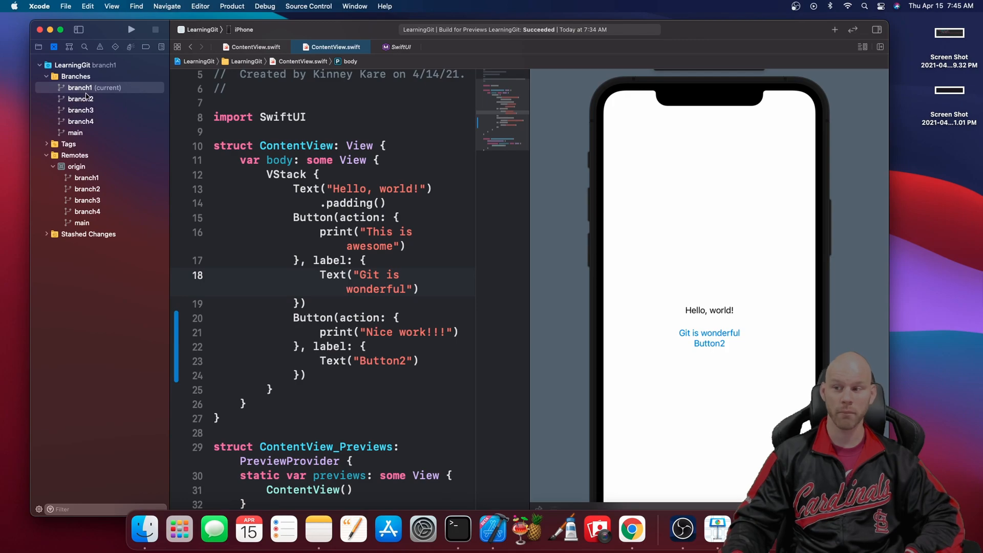
pyautogui.moveTo(120, 170)
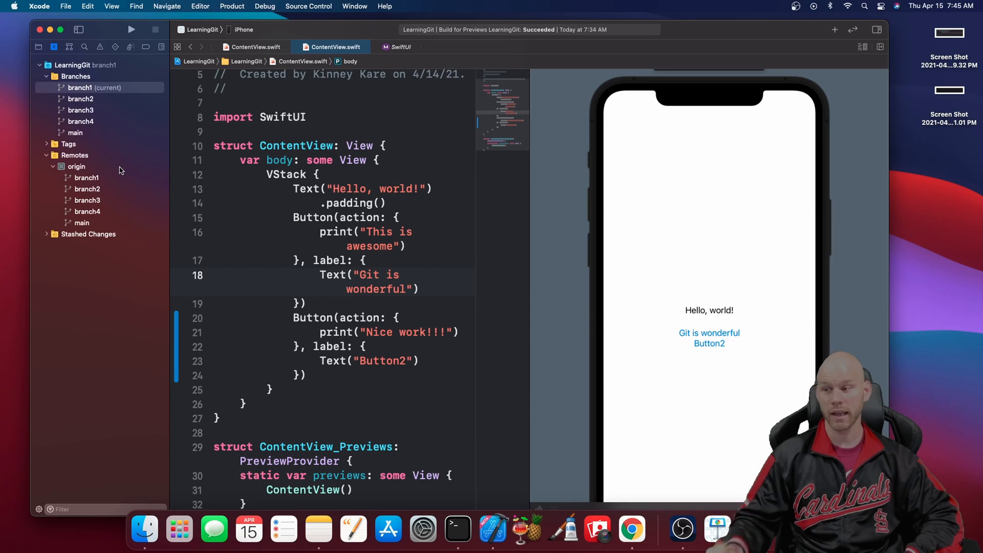
pyautogui.click(346, 289)
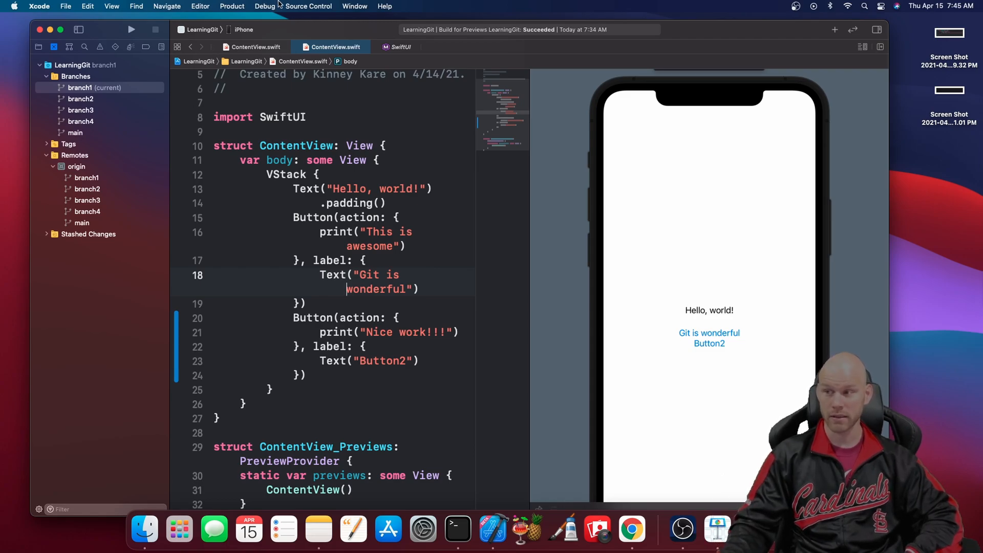
pyautogui.click(307, 6)
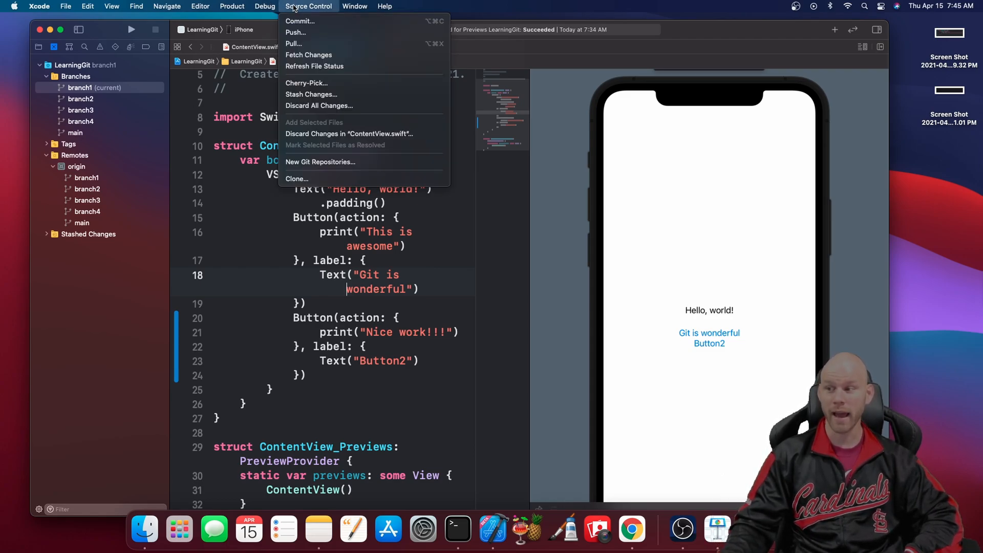
pyautogui.moveTo(310, 94)
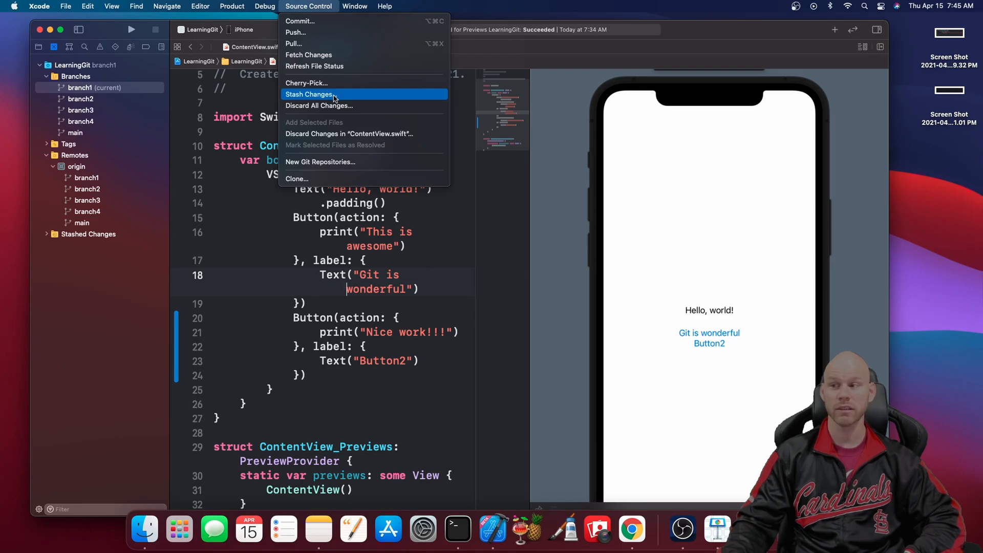
# Stash the ContentView.swift edits as 'getting rid of second button in content view'
pyautogui.click(308, 94)
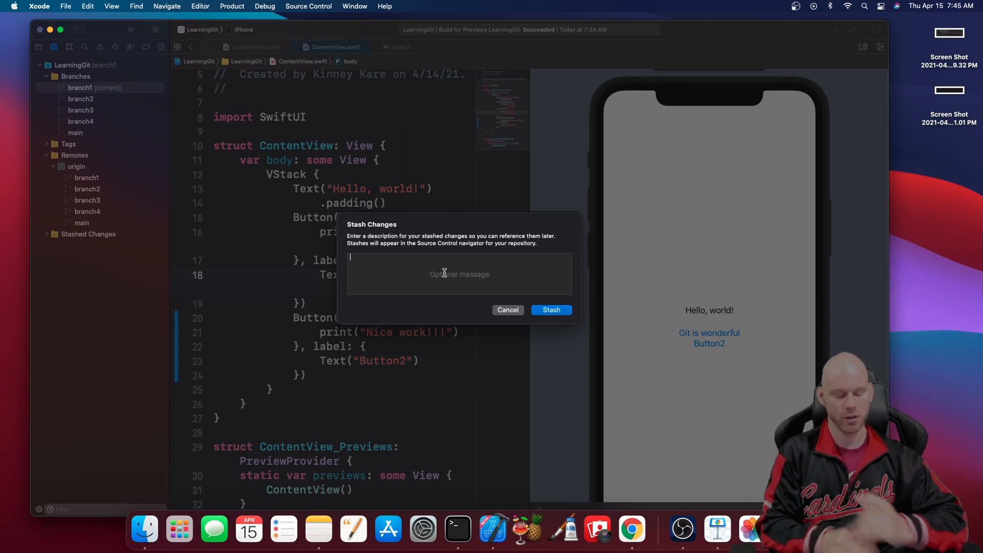
pyautogui.write('get')
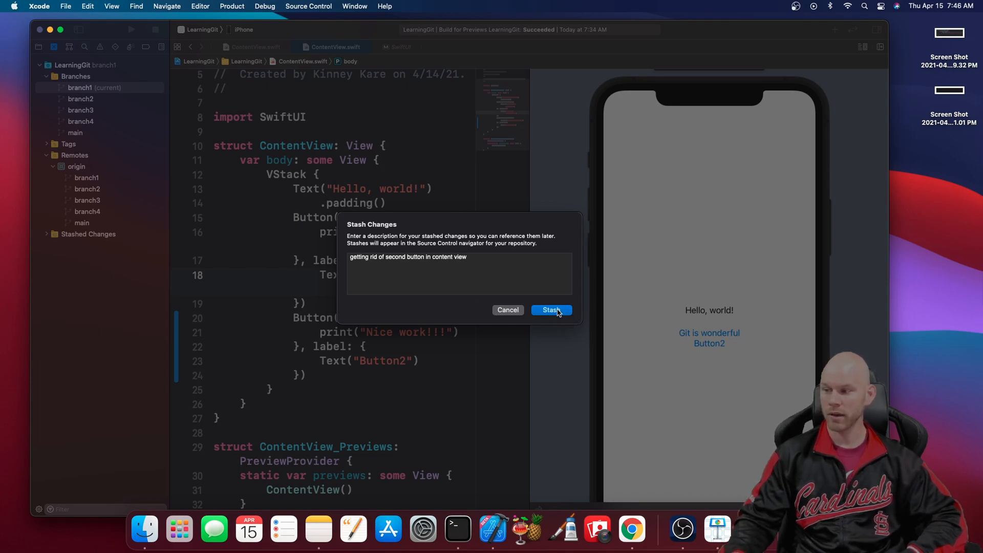
pyautogui.click(550, 309)
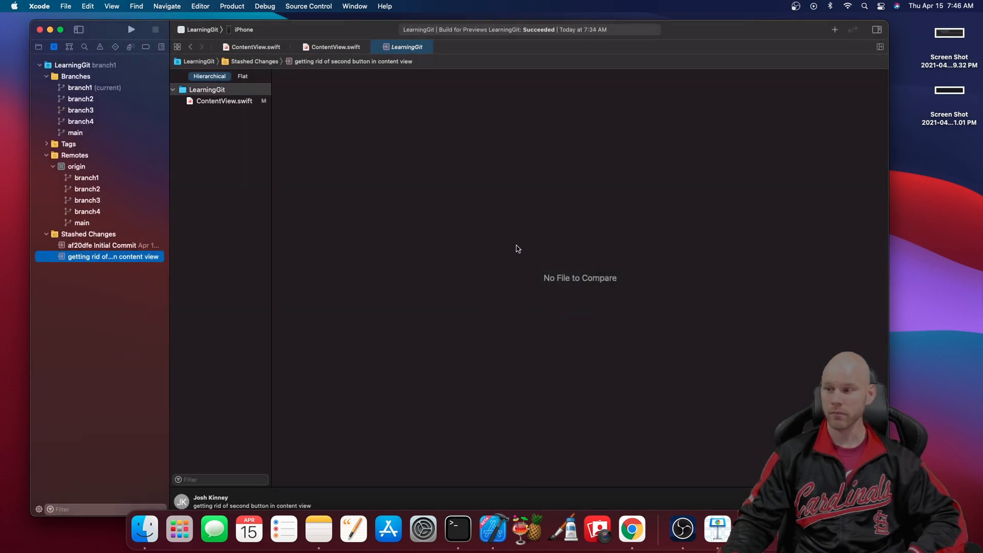
pyautogui.click(308, 6)
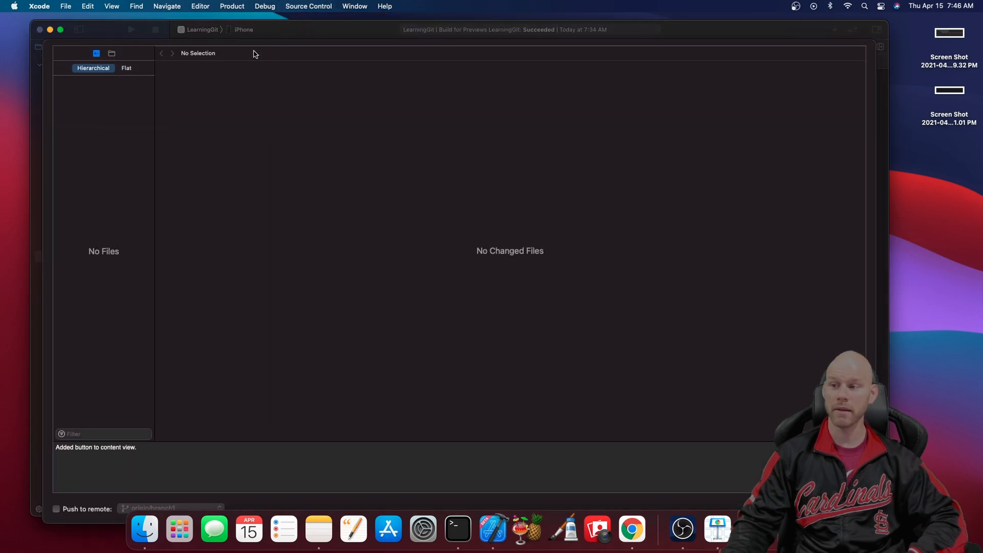
pyautogui.moveTo(261, 350)
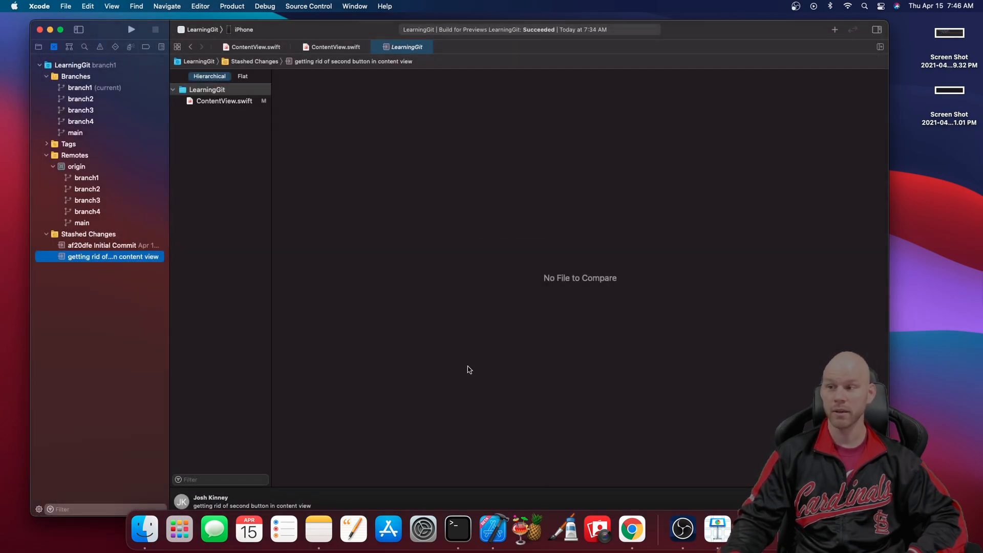
pyautogui.moveTo(360, 235)
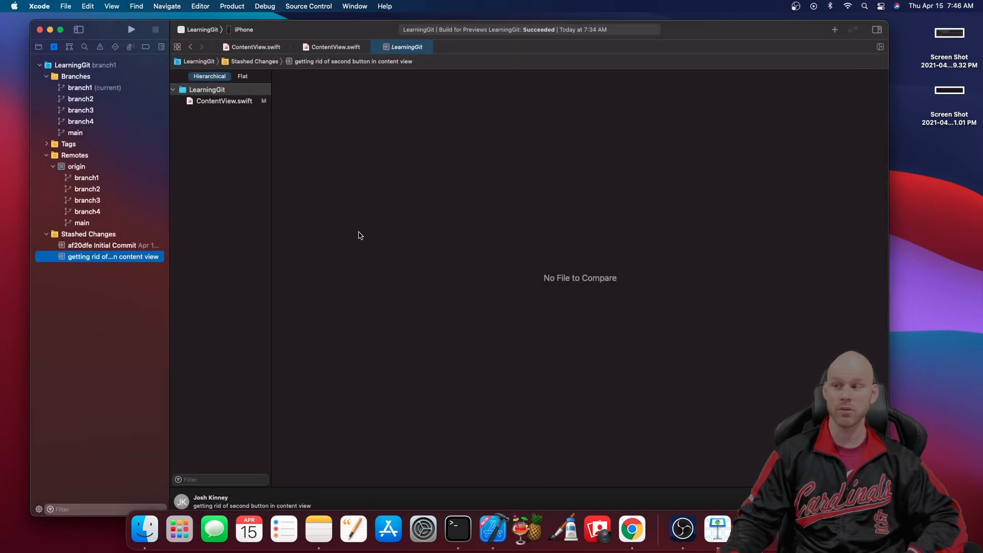
pyautogui.moveTo(92, 87)
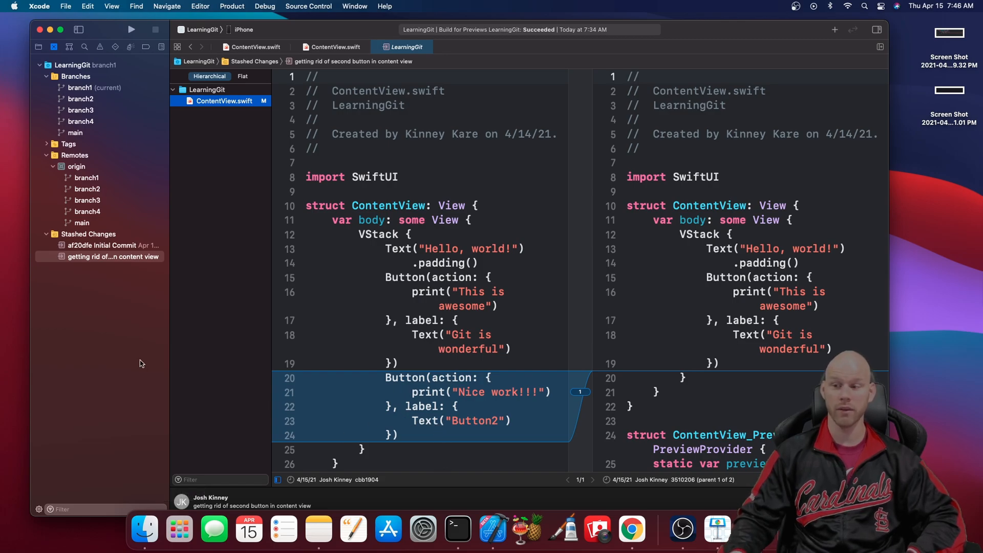
# Open the older 'af20dfe Initial Commit' stash to view its modified ContentView.swift
pyautogui.click(113, 245)
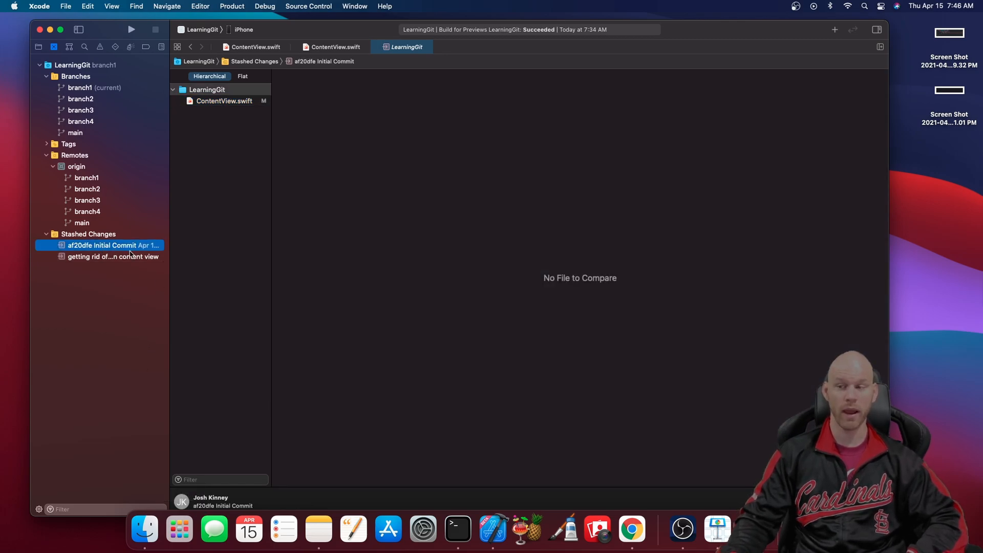
pyautogui.moveTo(149, 280)
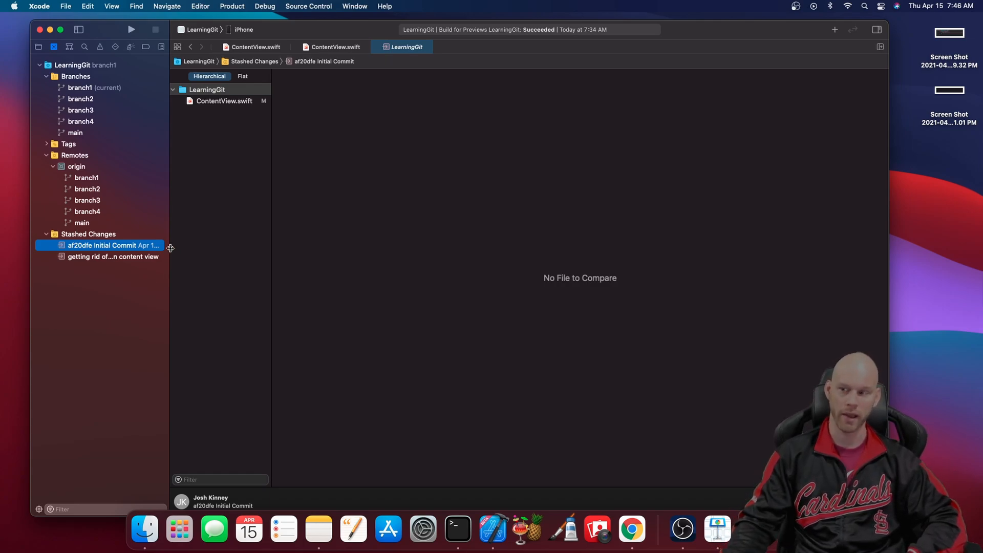
pyautogui.moveTo(56, 131)
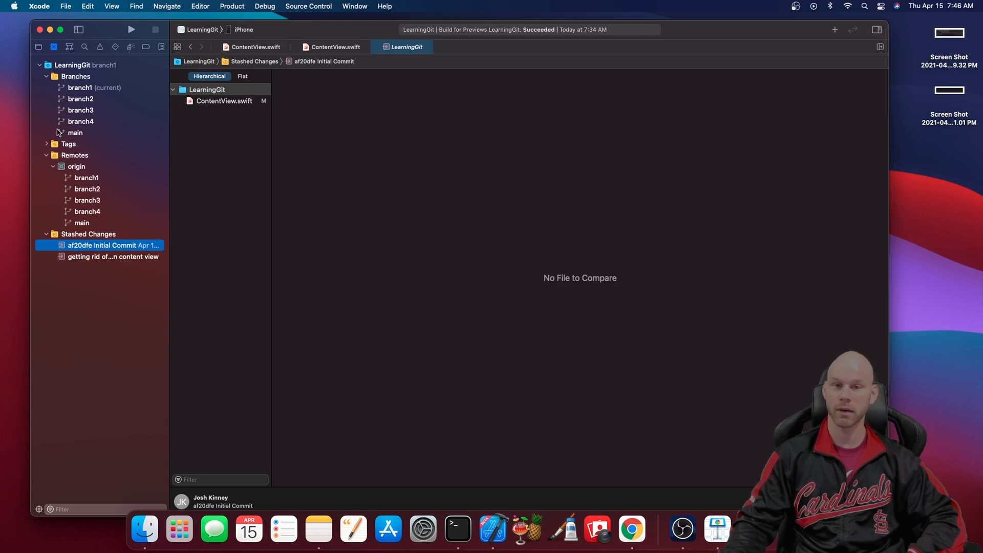
pyautogui.moveTo(157, 139)
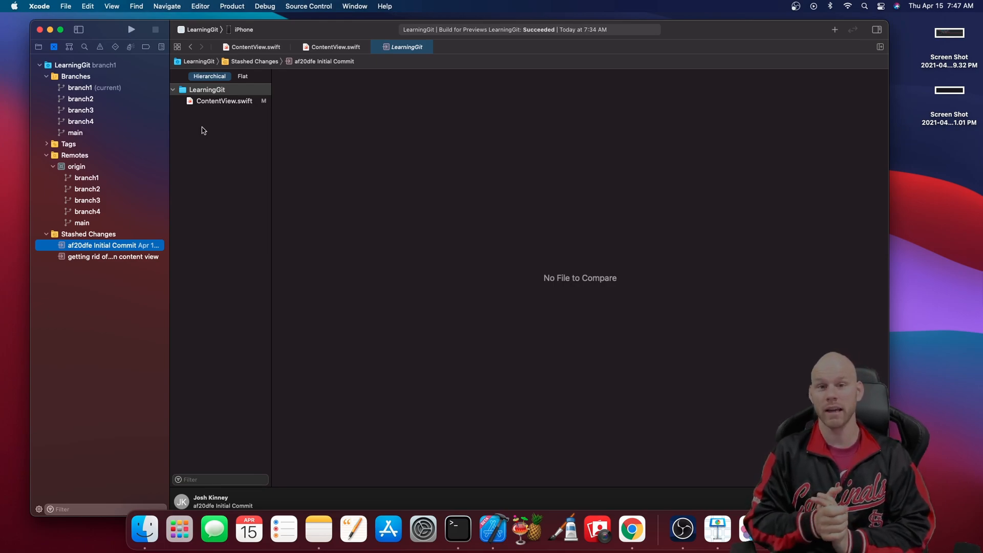
pyautogui.click(308, 6)
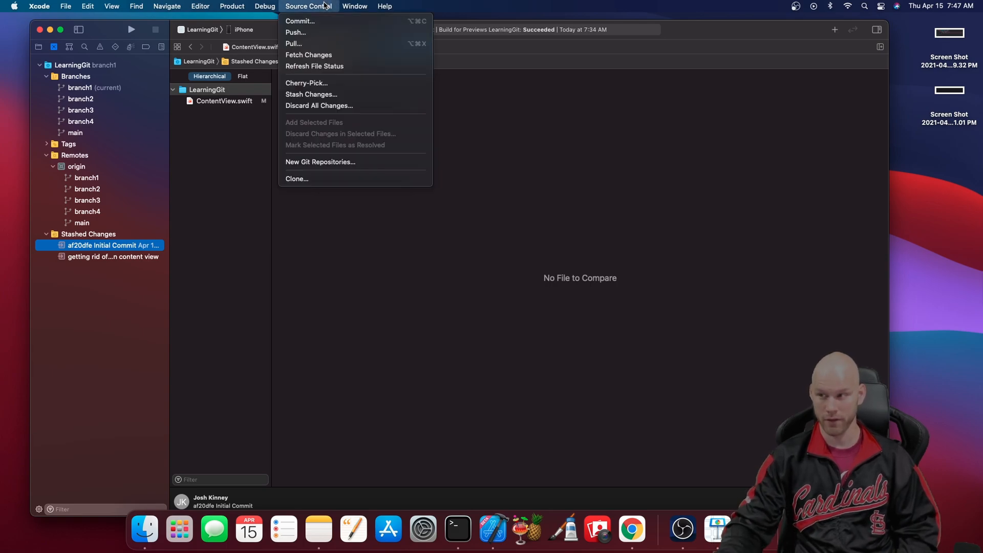
pyautogui.moveTo(299, 32)
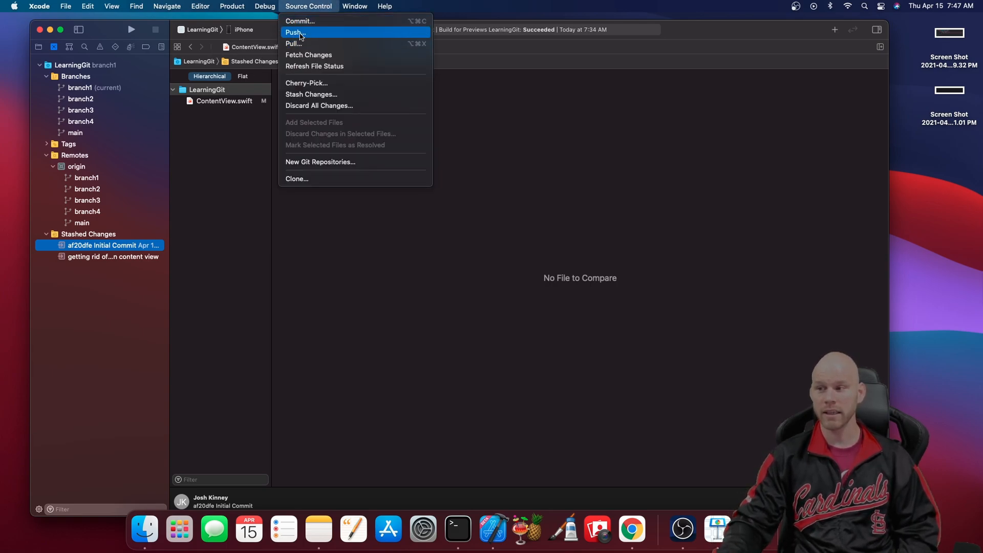
pyautogui.moveTo(308, 56)
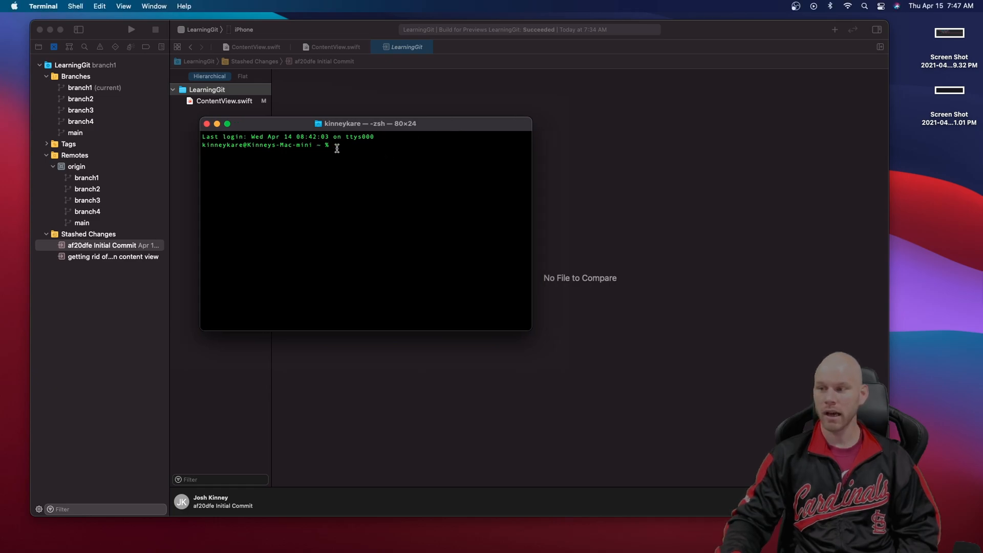
pyautogui.moveTo(308, 316)
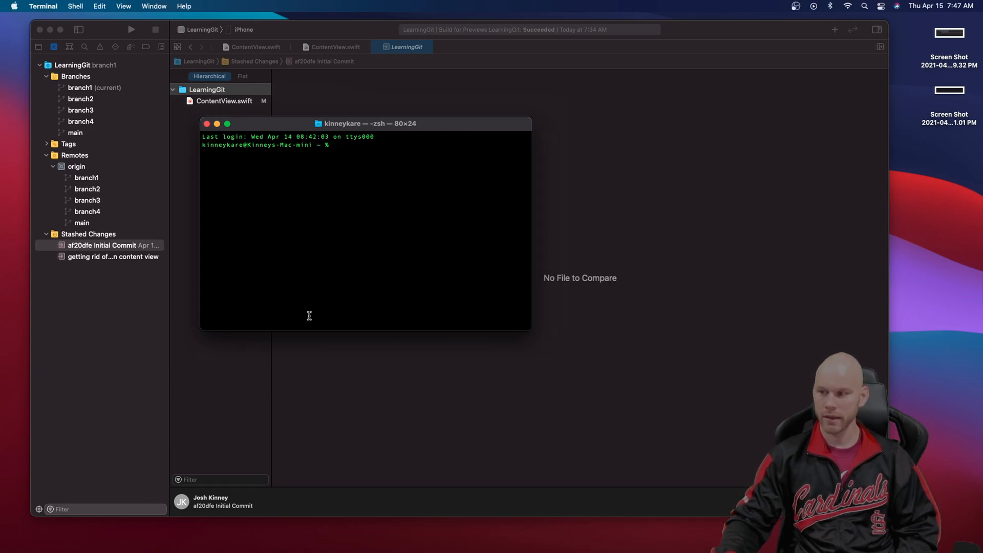
pyautogui.write('cd')
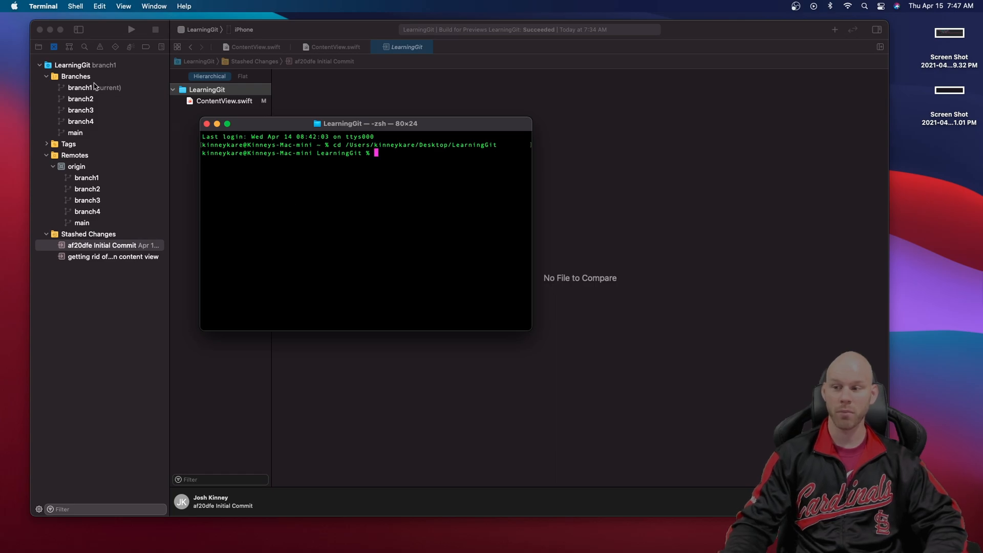
pyautogui.moveTo(296, 123)
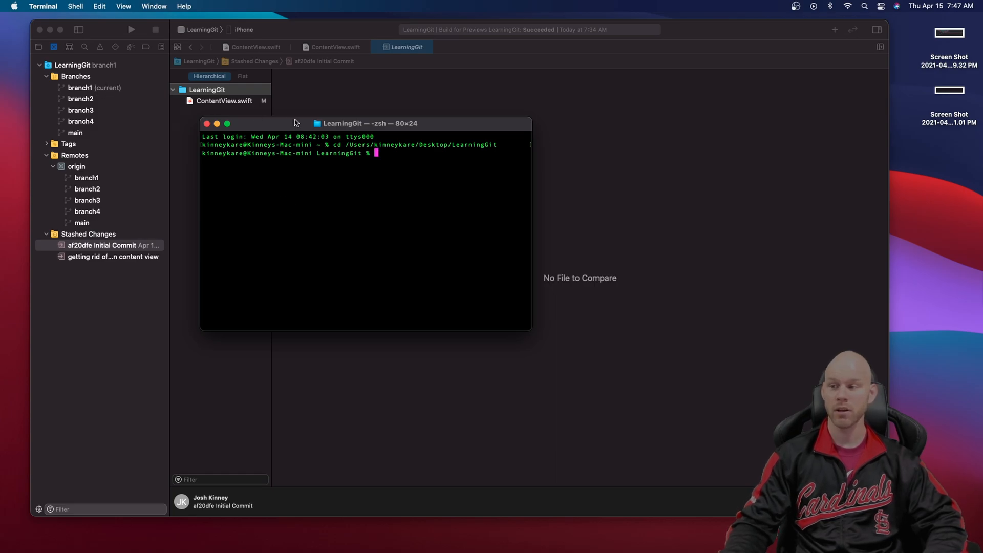
pyautogui.write('git diff')
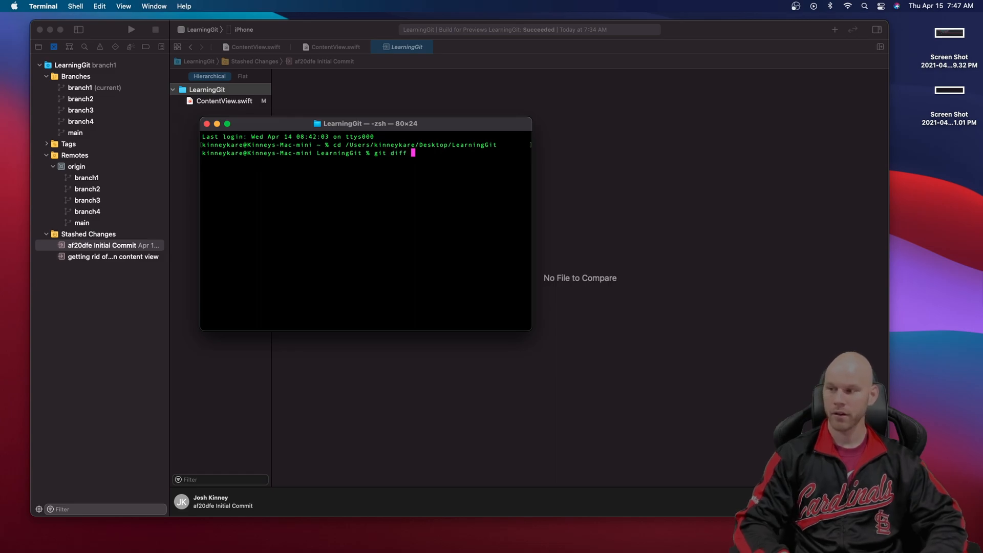
pyautogui.press('backspace')
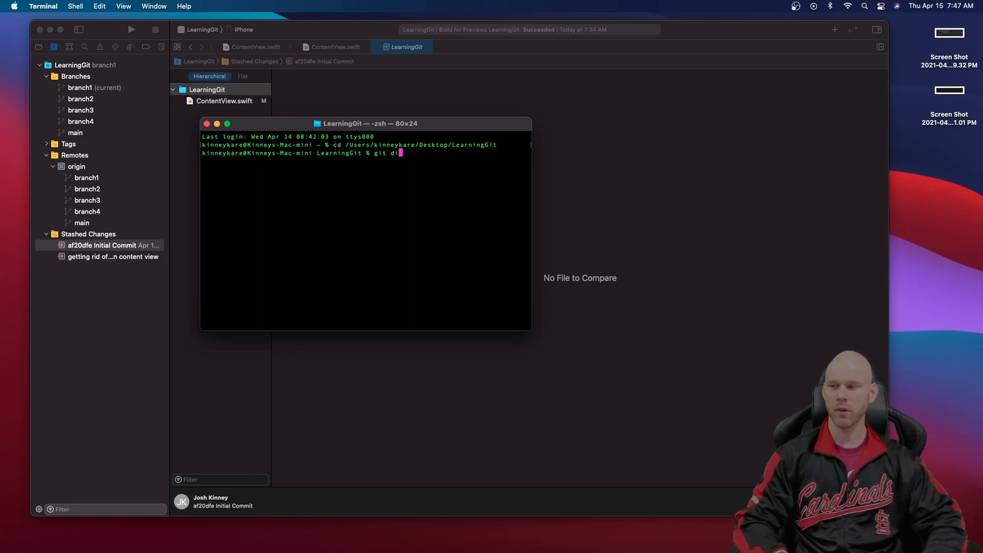
pyautogui.press('Backspace')
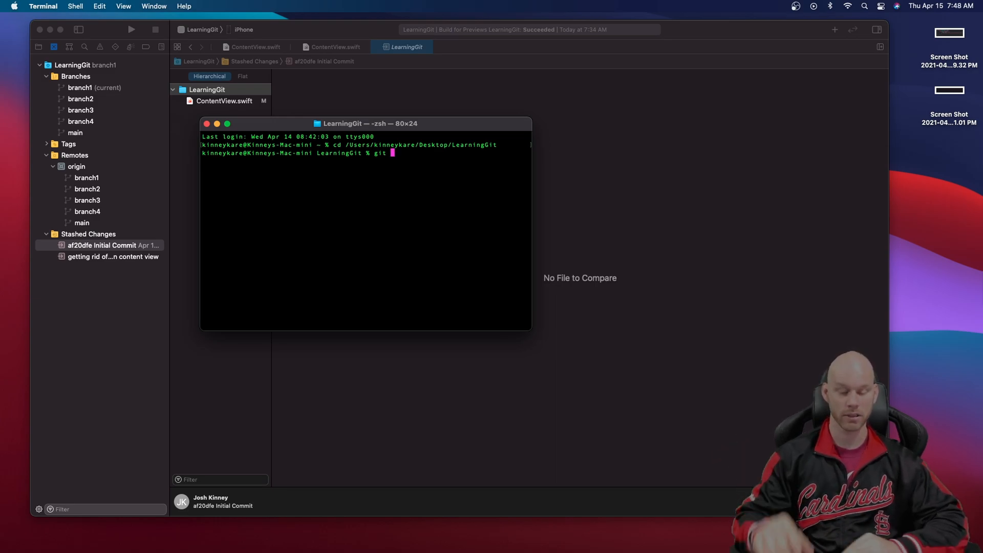
# List local branches with git branch and select the current branch1 in the output
pyautogui.write('branch')
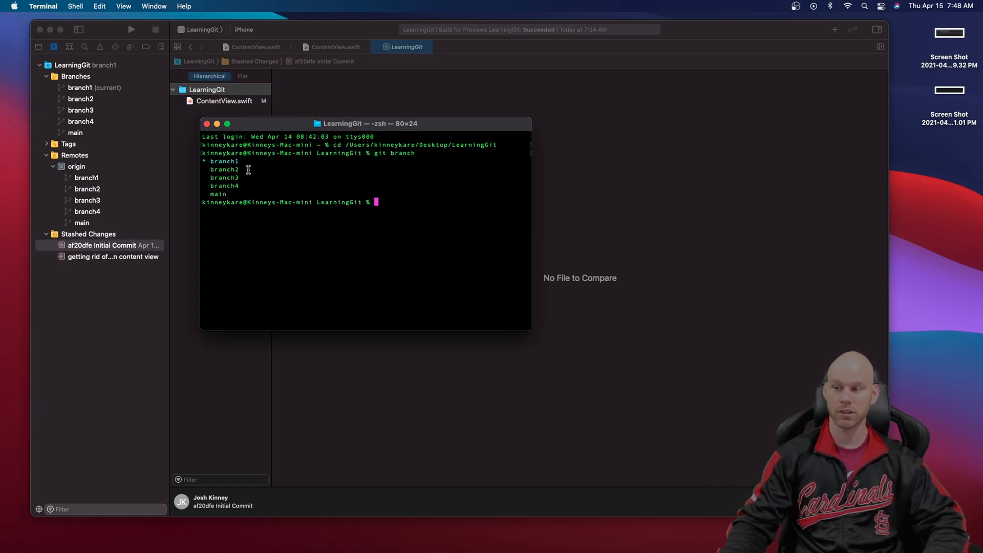
pyautogui.doubleClick(223, 161)
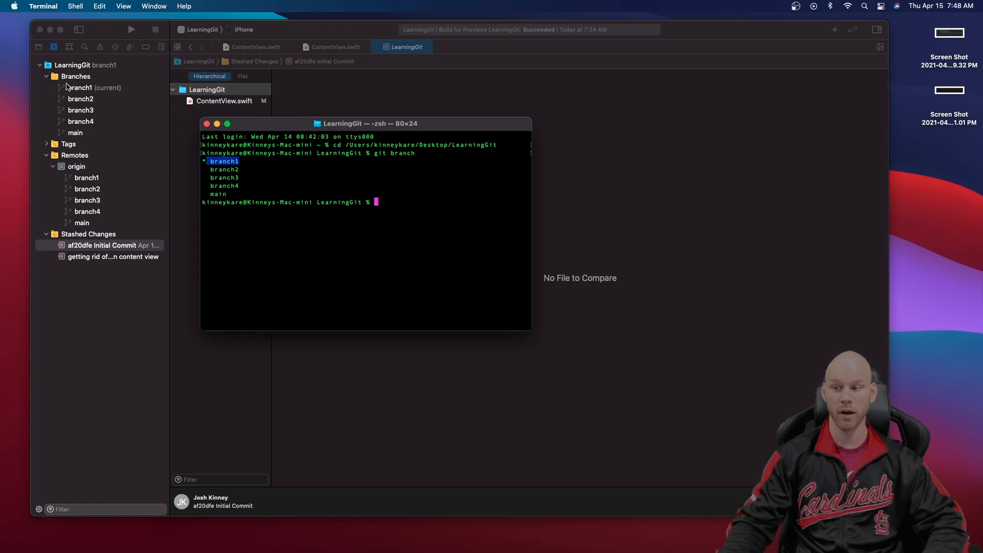
pyautogui.moveTo(166, 118)
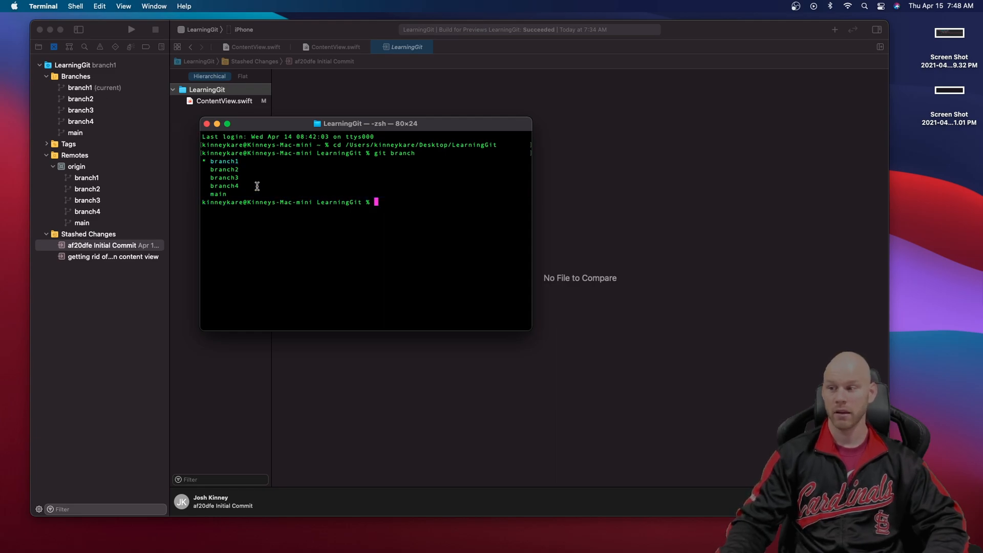
pyautogui.write('git diff')
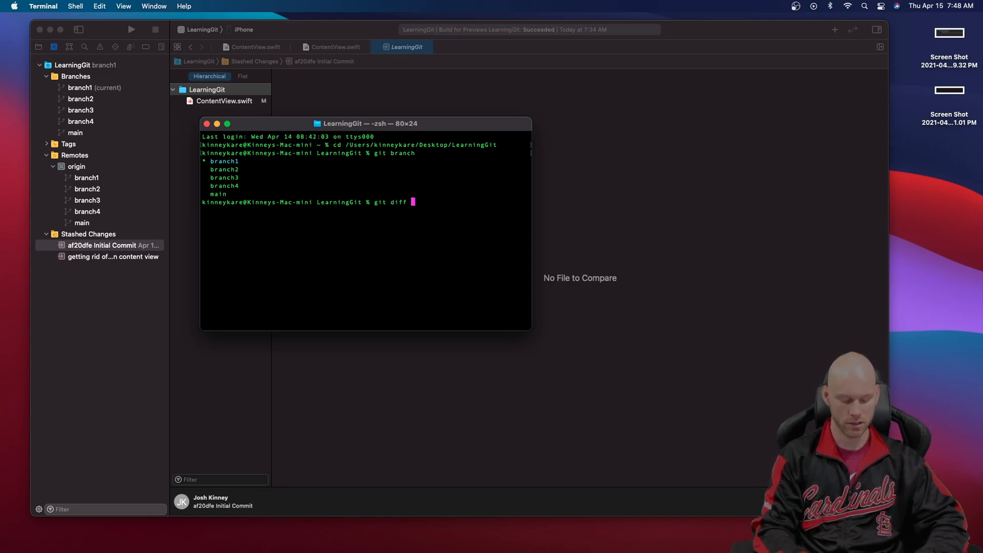
# Diff branch1 against main and highlight the removed VStack and button lines
pyautogui.write('branch1 main')
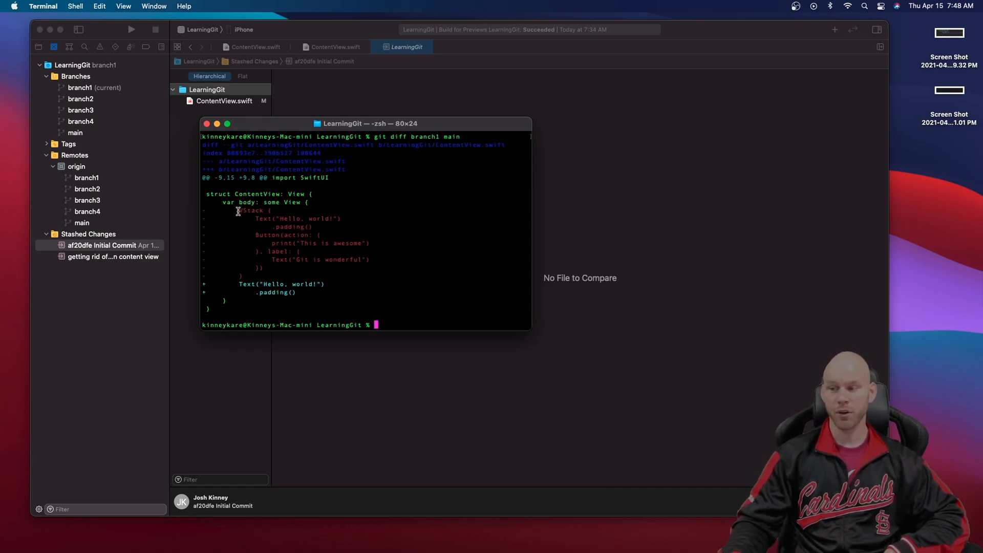
pyautogui.moveTo(238, 211); pyautogui.dragTo(310, 271)
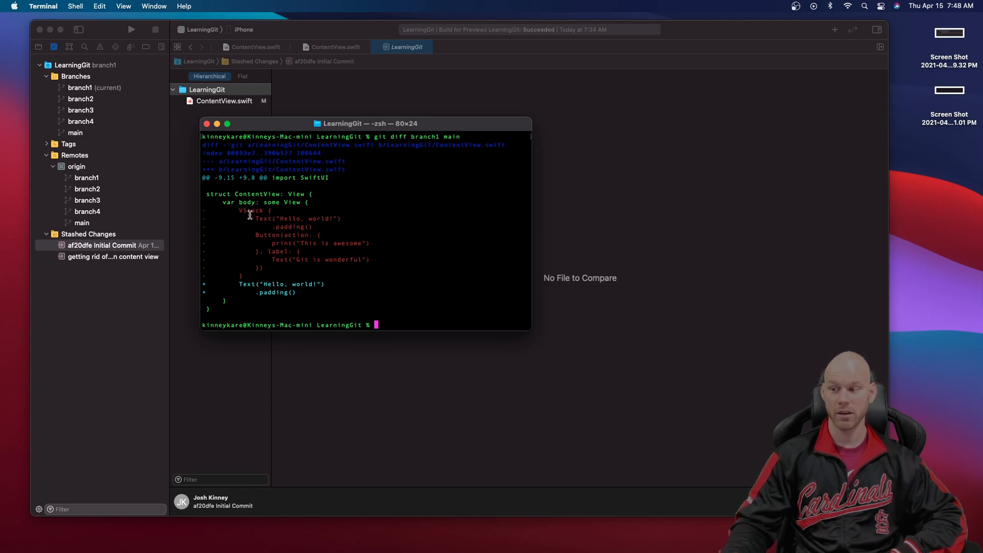
pyautogui.moveTo(250, 218); pyautogui.dragTo(304, 226)
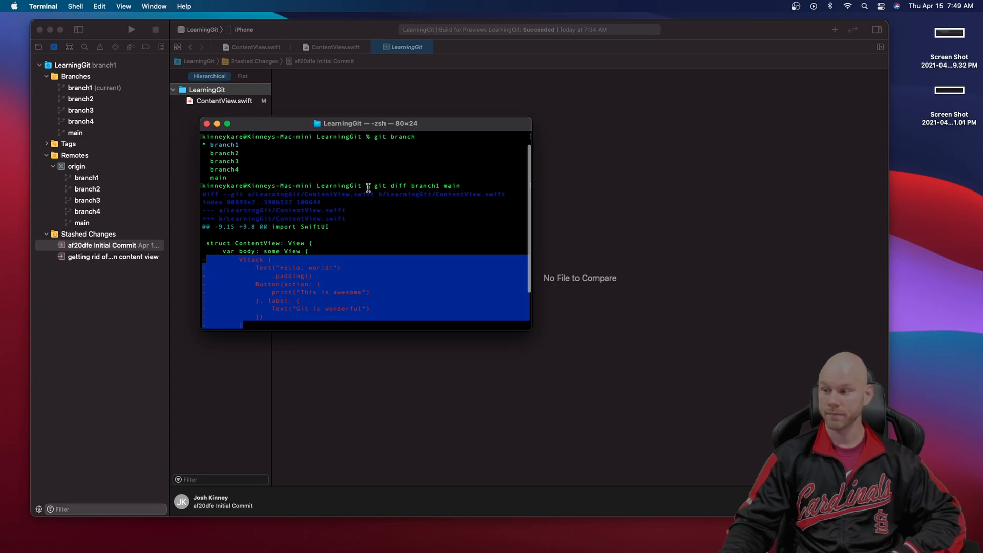
pyautogui.doubleClick(424, 185)
pyautogui.write('git diff branch4 main')
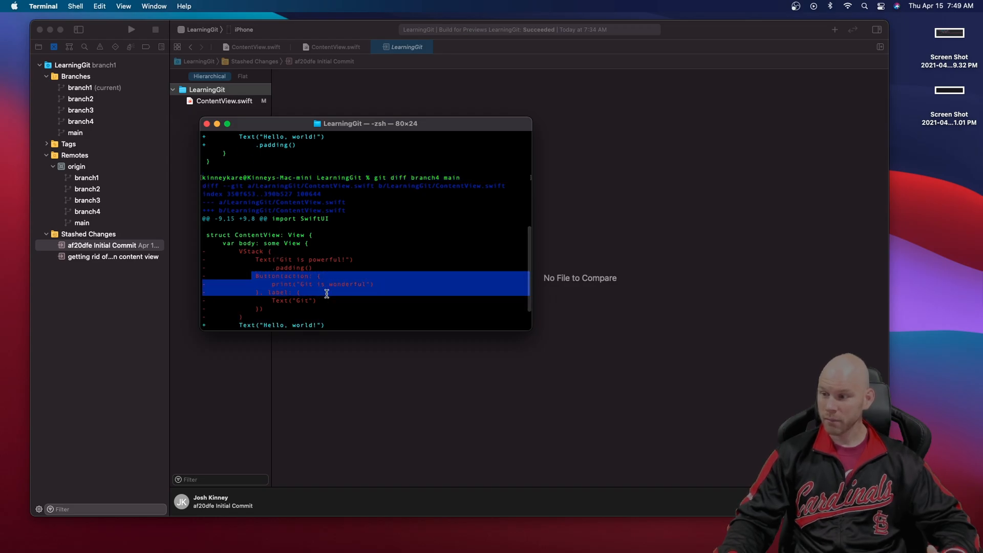
# Clear the highlighted lines in the diff output
pyautogui.click(285, 285)
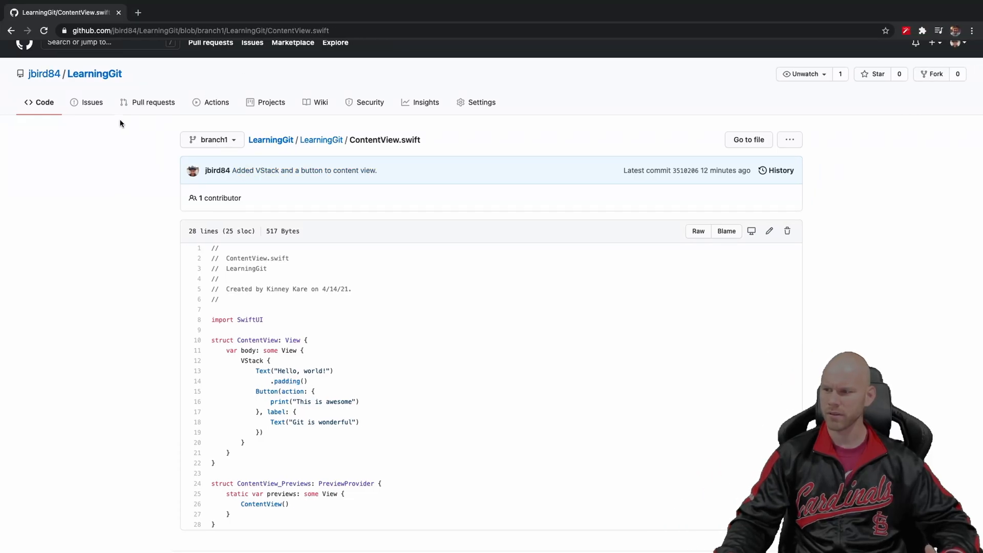
# Return to the LearningGit repository home page and open branch4
pyautogui.click(94, 88)
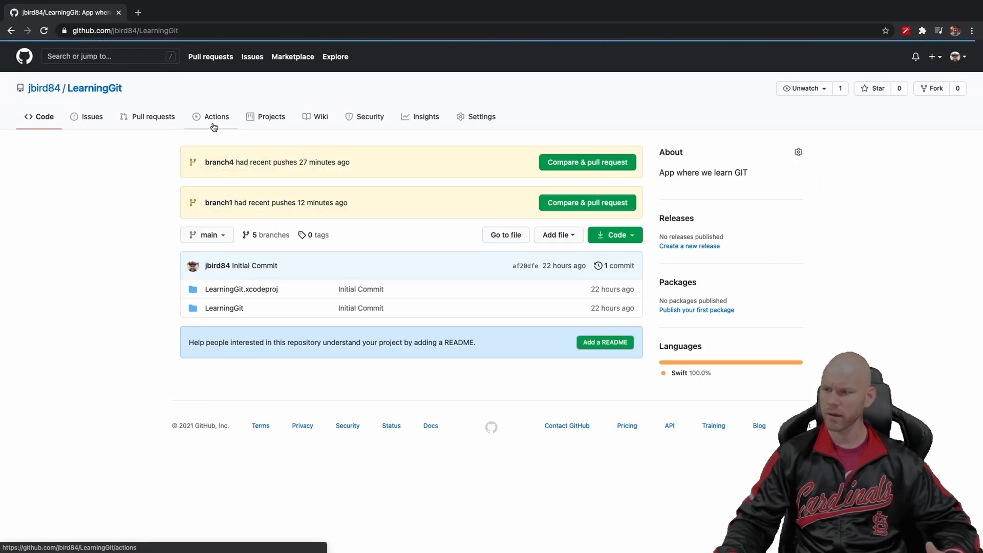
pyautogui.click(219, 162)
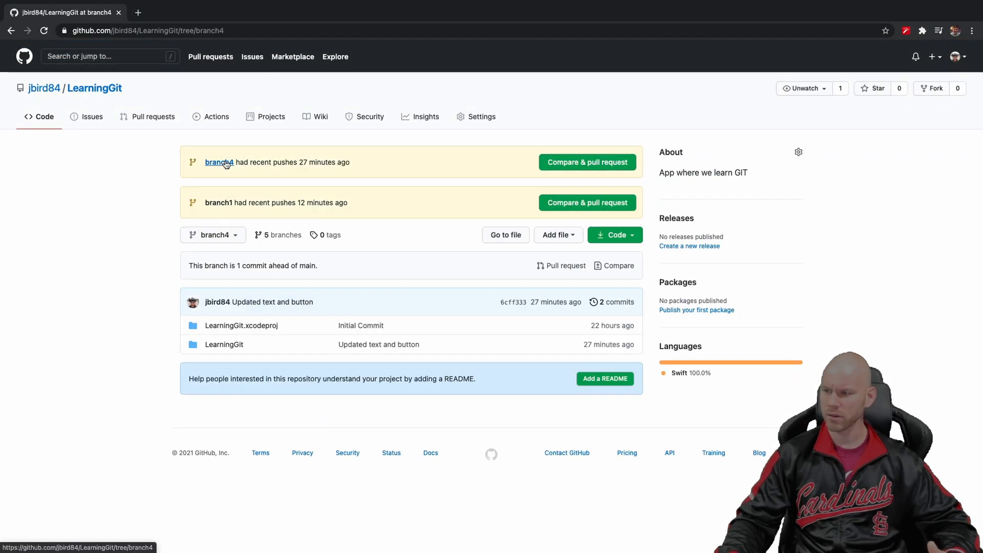
pyautogui.moveTo(220, 341)
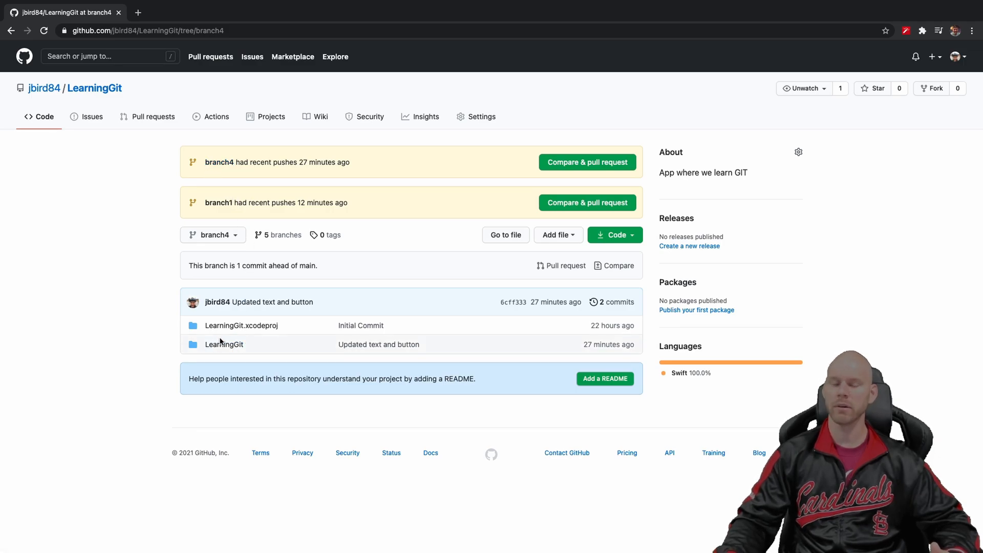
pyautogui.moveTo(148, 418)
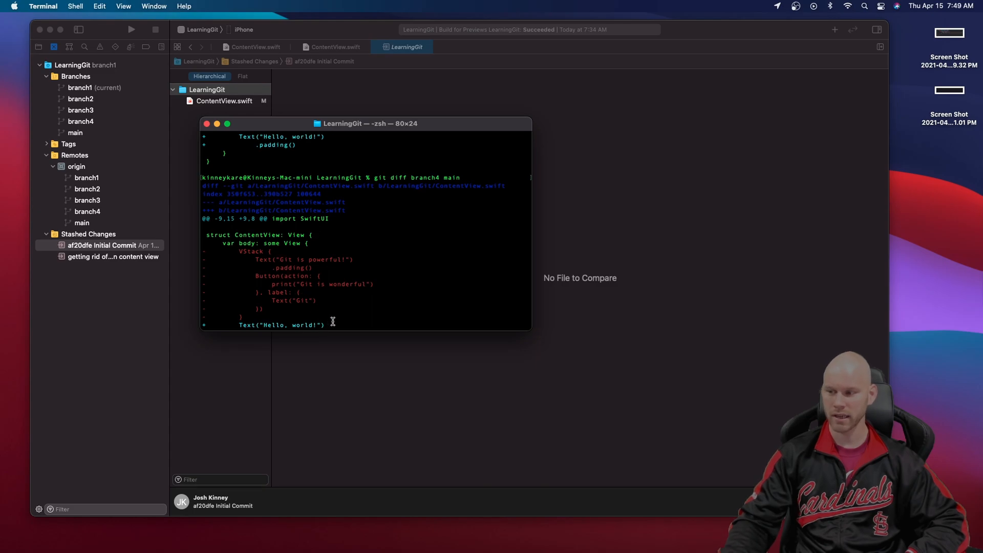
# Diff branch4 against main, then confirm branch3 shows no differences from main
pyautogui.write('git diff branch4 main')
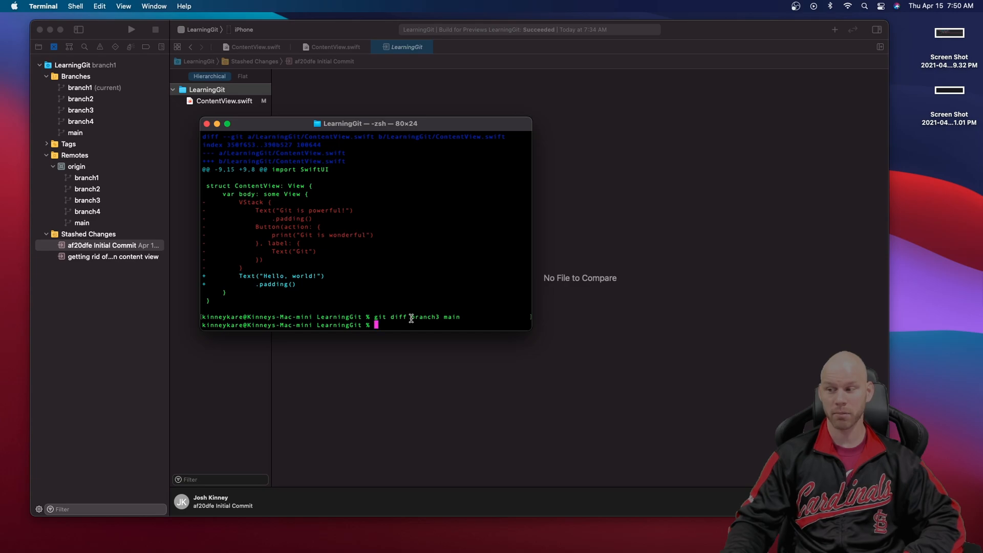
pyautogui.doubleClick(451, 316)
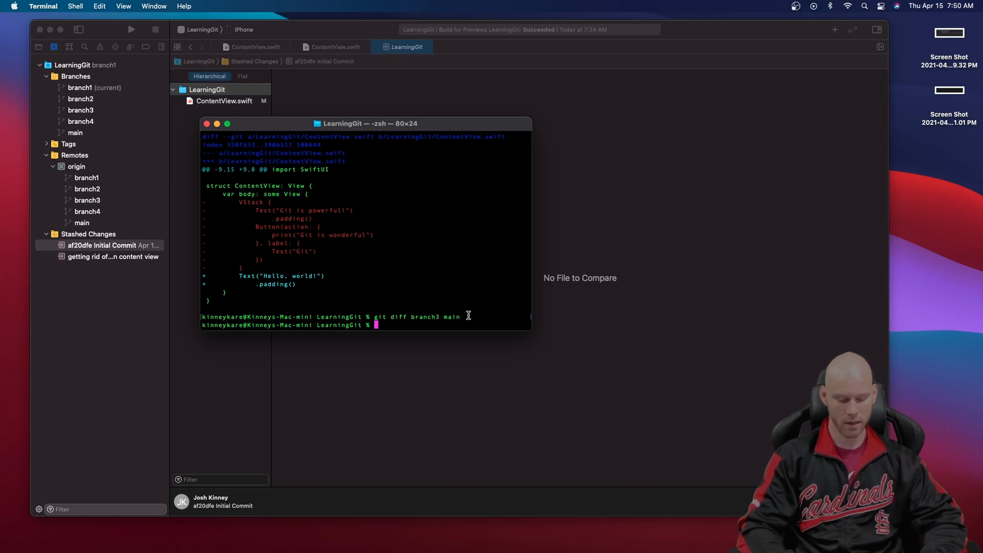
pyautogui.write('git')
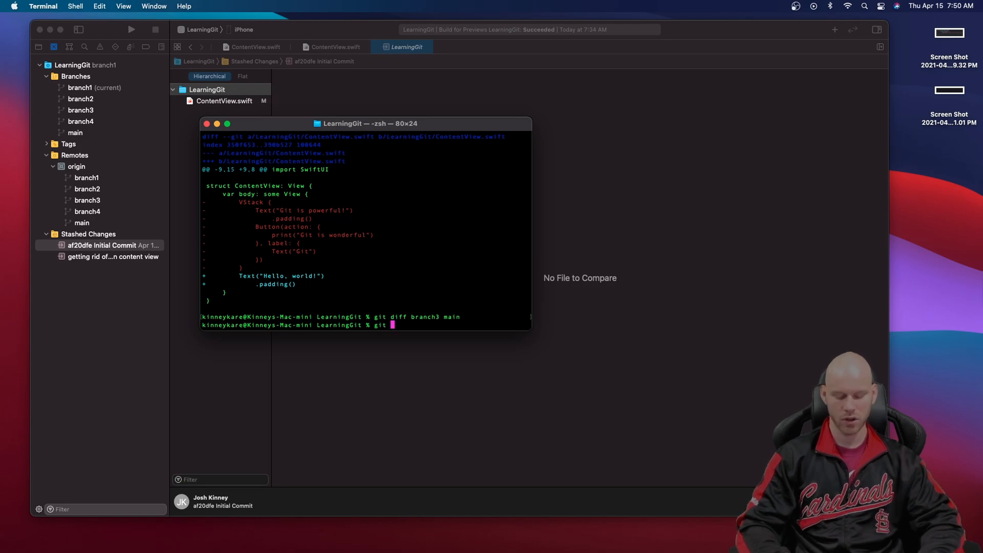
pyautogui.write('log')
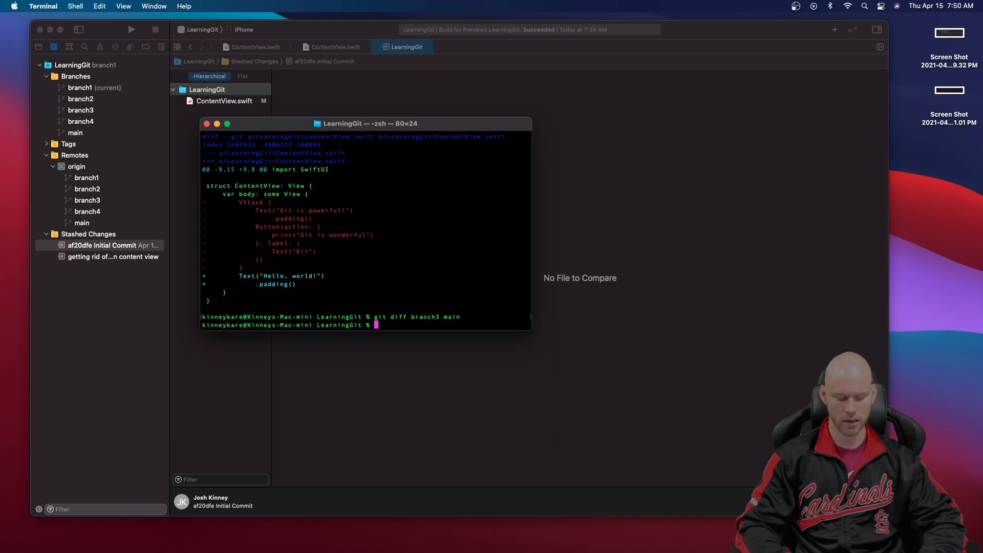
# Check that branch1 is clean with git status and list its commits with git log
pyautogui.write('git status')
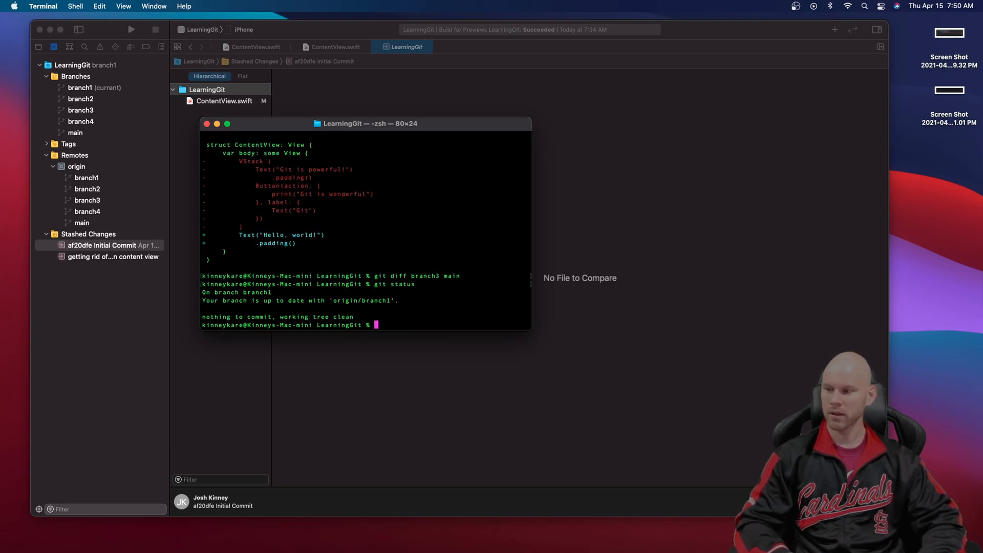
pyautogui.write('git')
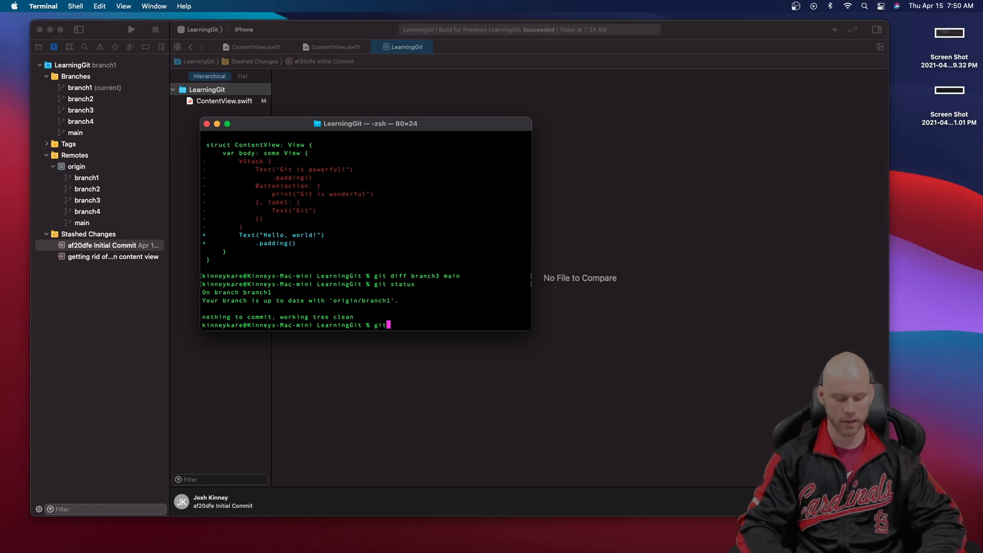
pyautogui.write('git log')
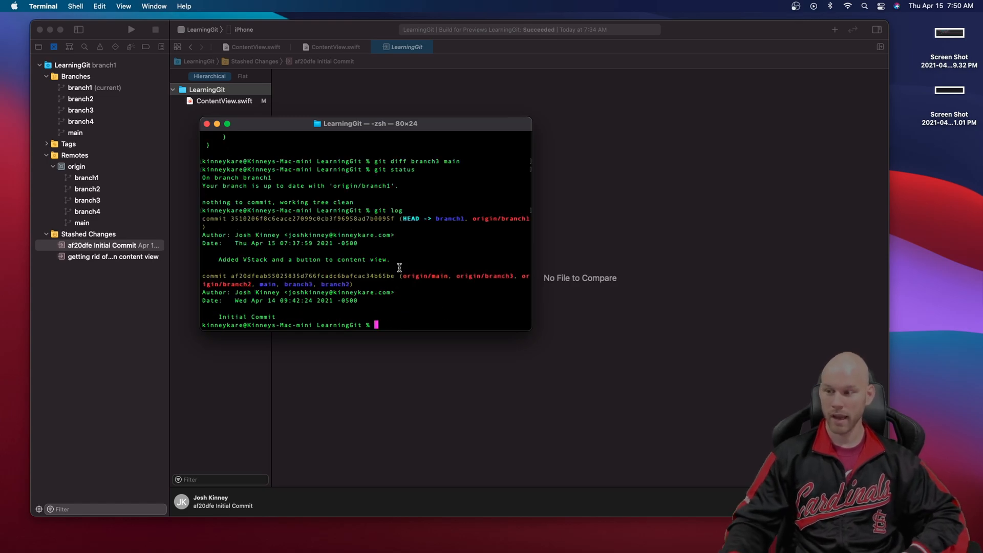